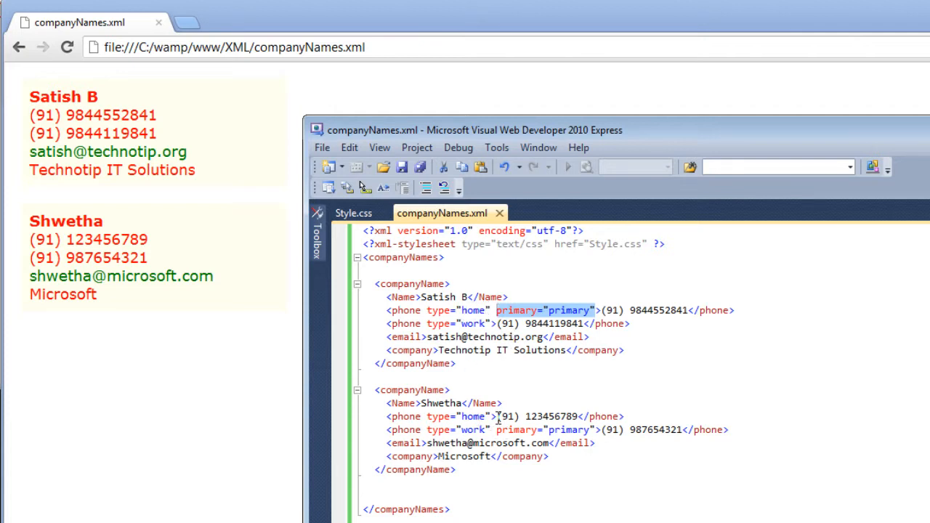
Add an email:before rule with content "email: " below the email rule in Style.css
double_click(544, 430)
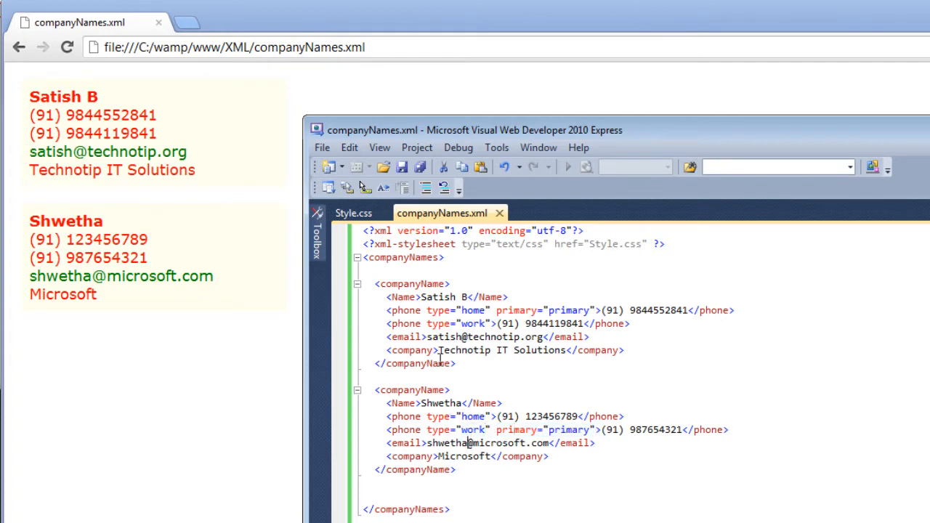
click(353, 212)
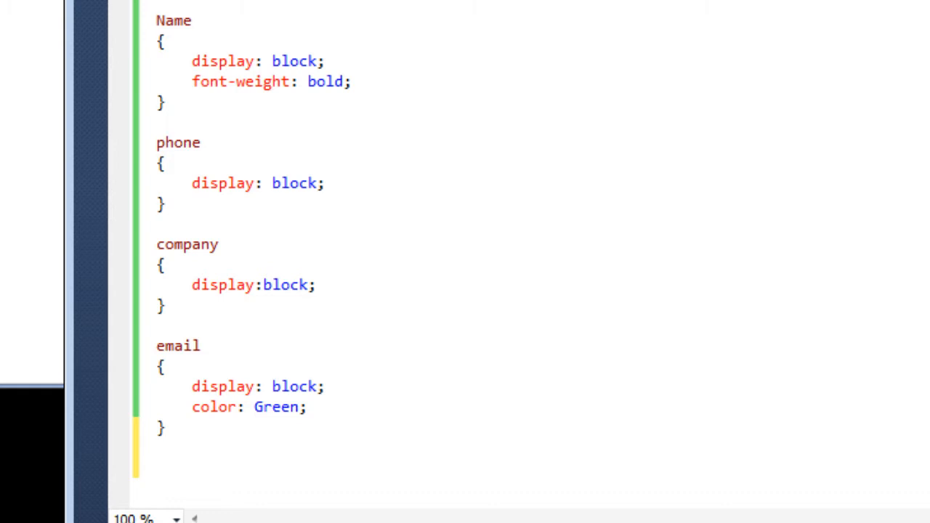
text(email:)
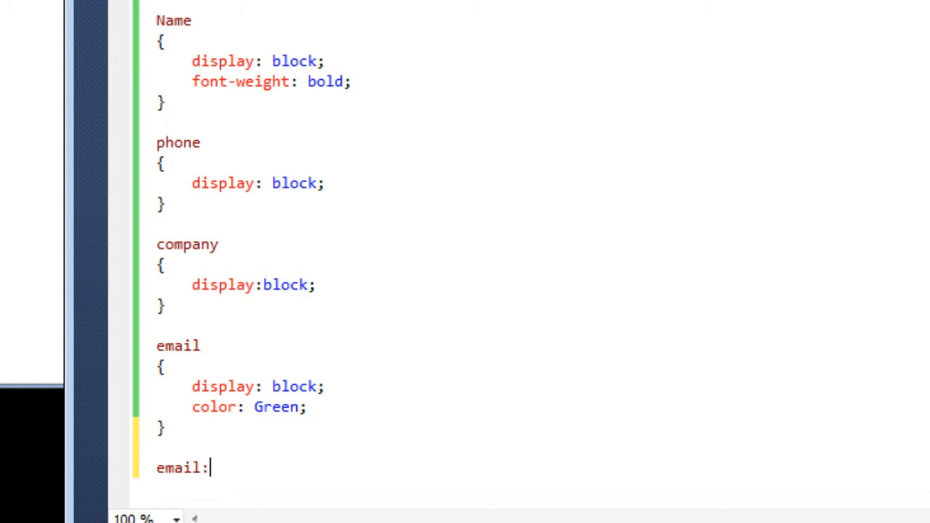
text(bef)
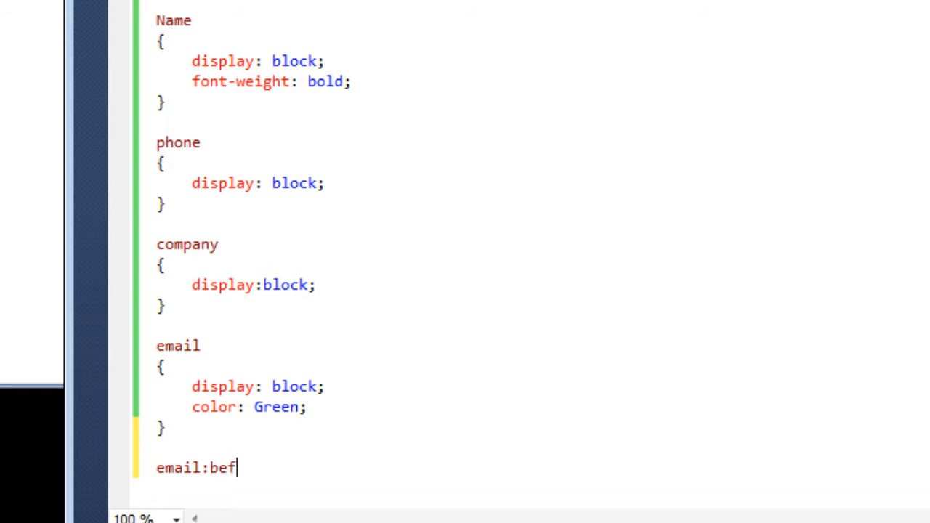
text(ore {)
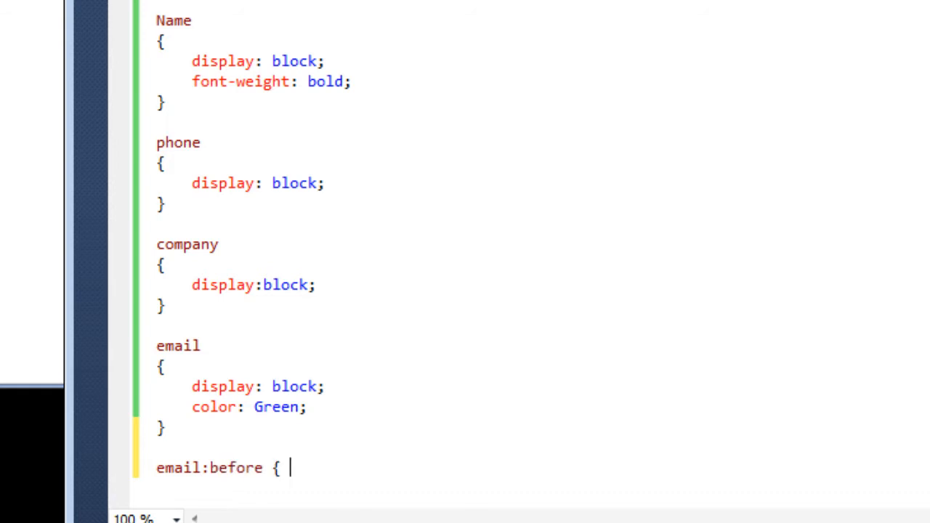
text(content:)
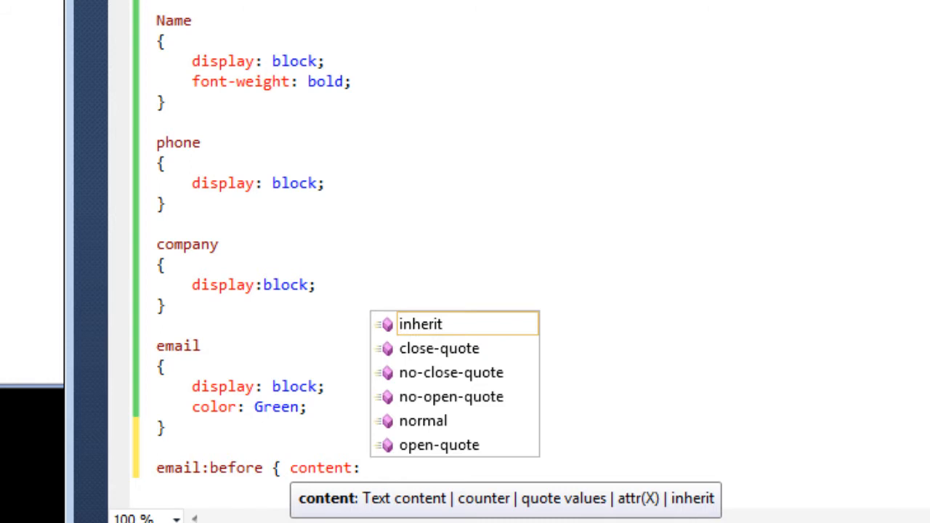
text("em)
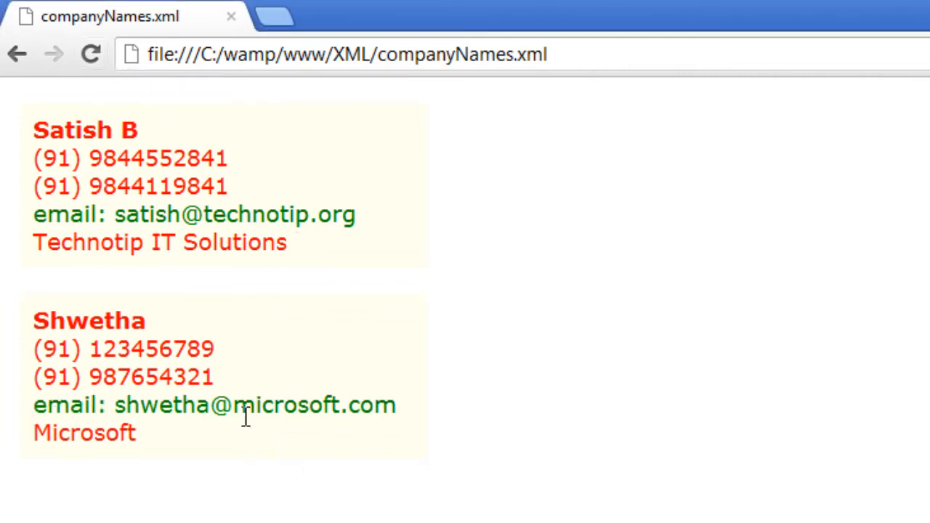
mouse_move(41, 227)
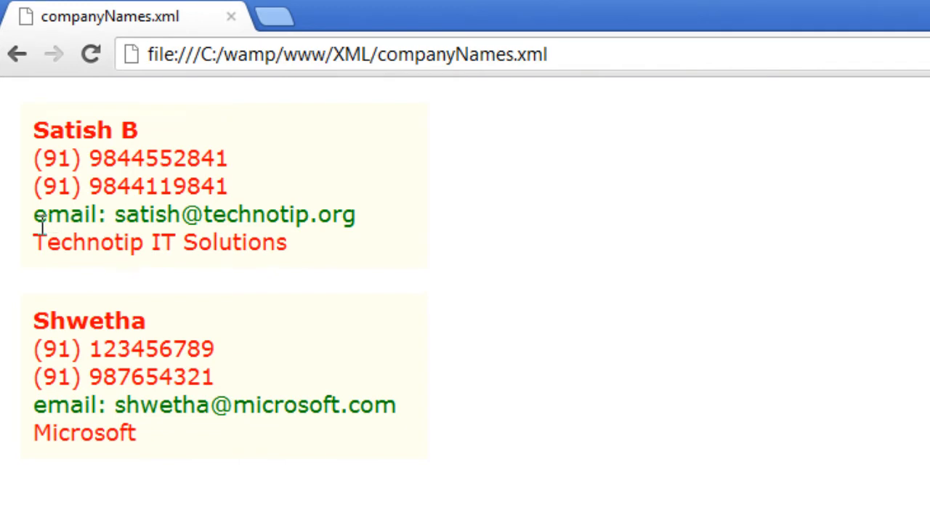
Test selecting the email addresses on Shwetha's and Satish's cards in Chrome, then switch to Internet Explorer 9
double_click(159, 404)
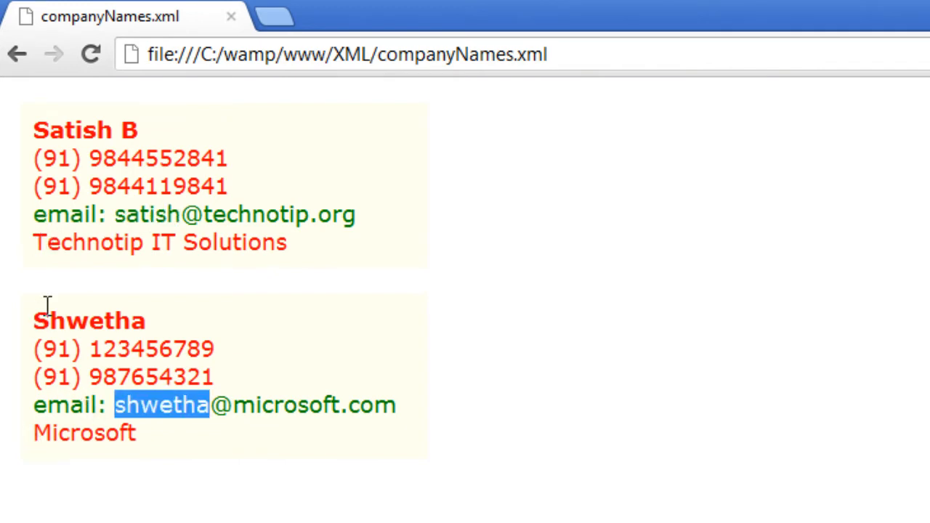
double_click(255, 215)
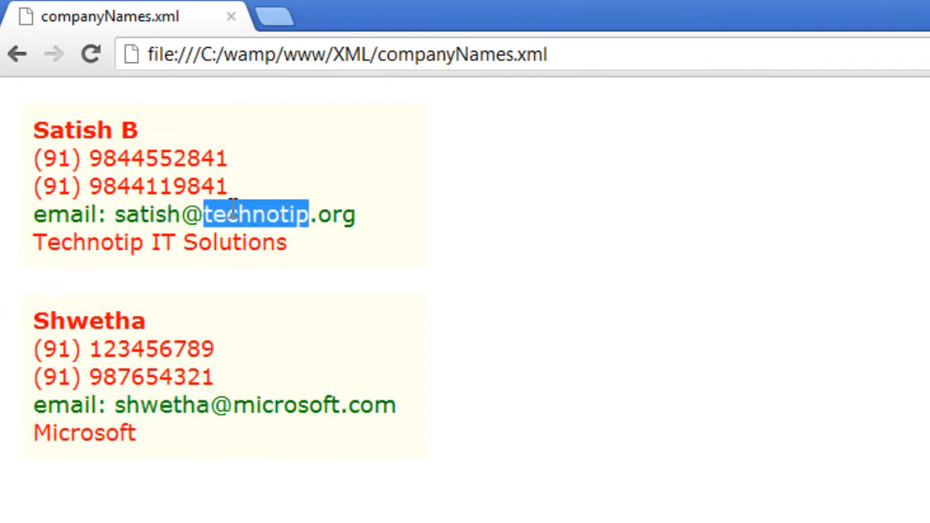
double_click(160, 404)
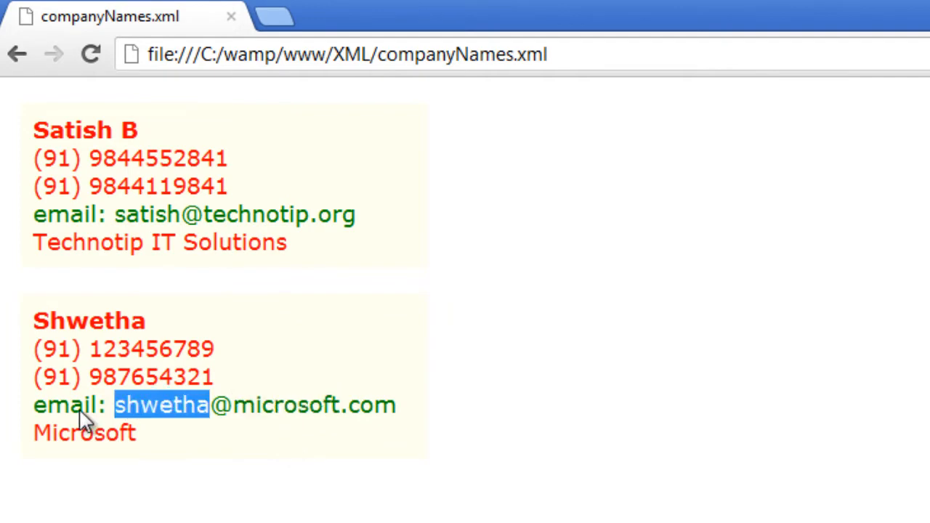
click(65, 404)
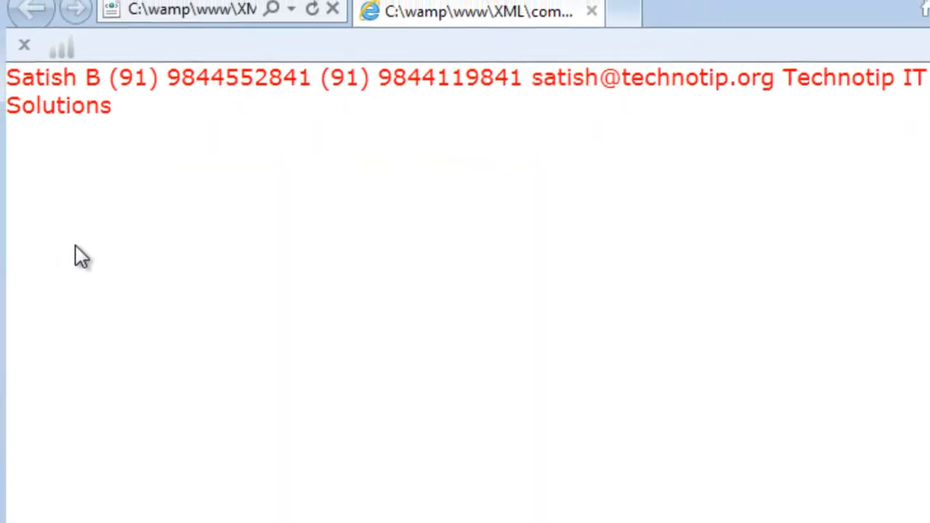
click(329, 17)
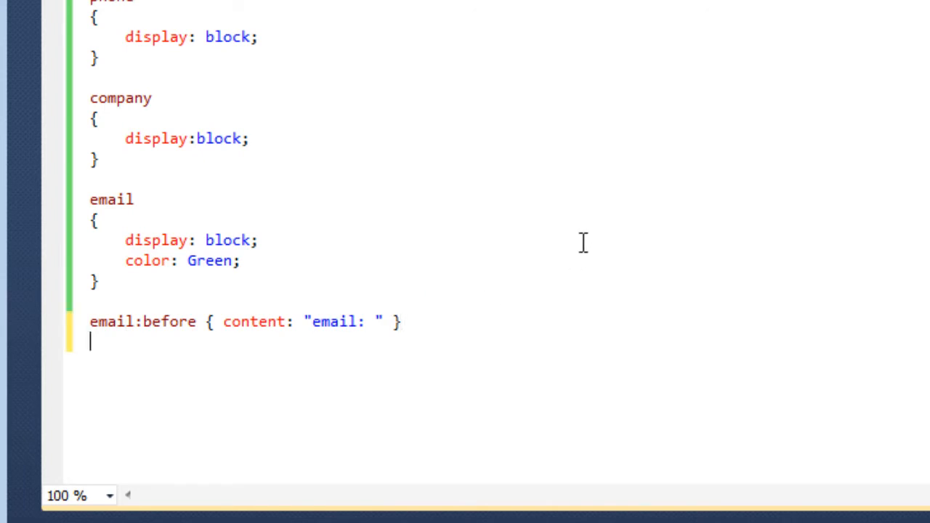
Add a phone:before rule whose content is attr(type) followed by ": " to label each number
text(phone:)
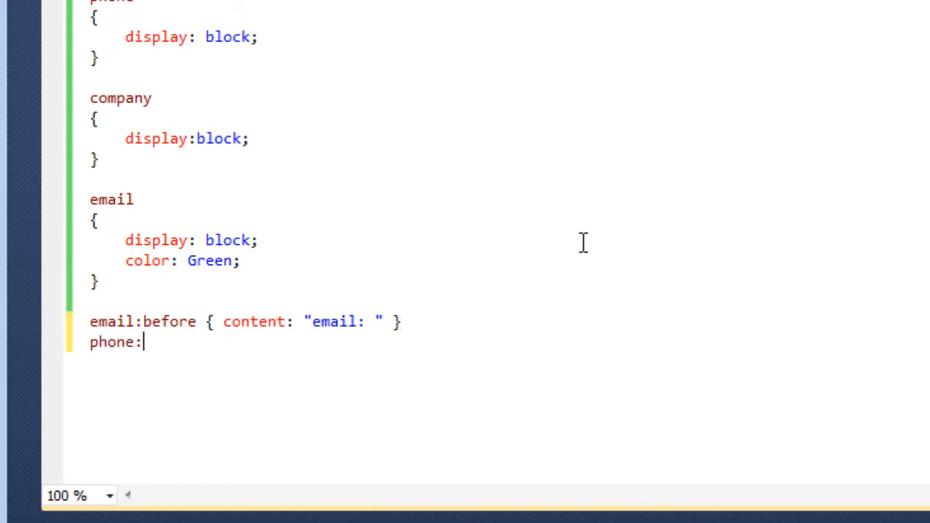
text(beore)
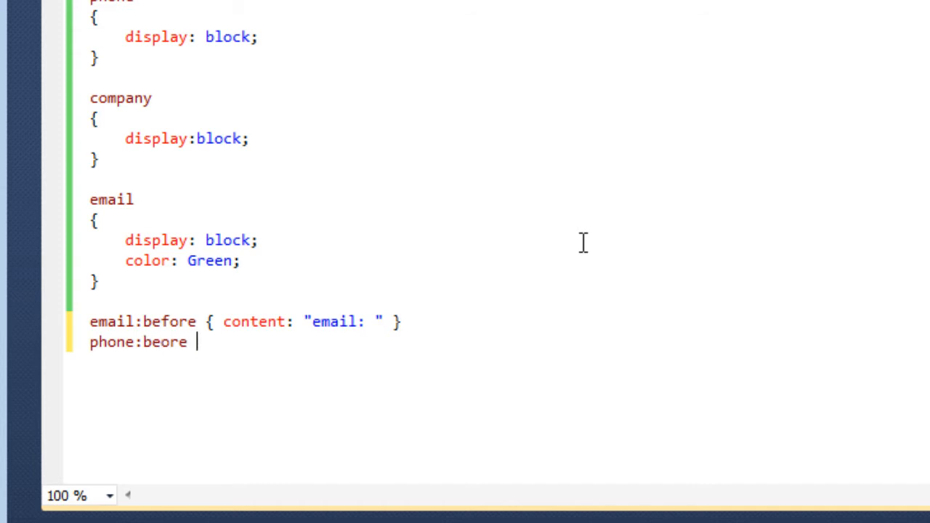
text({)
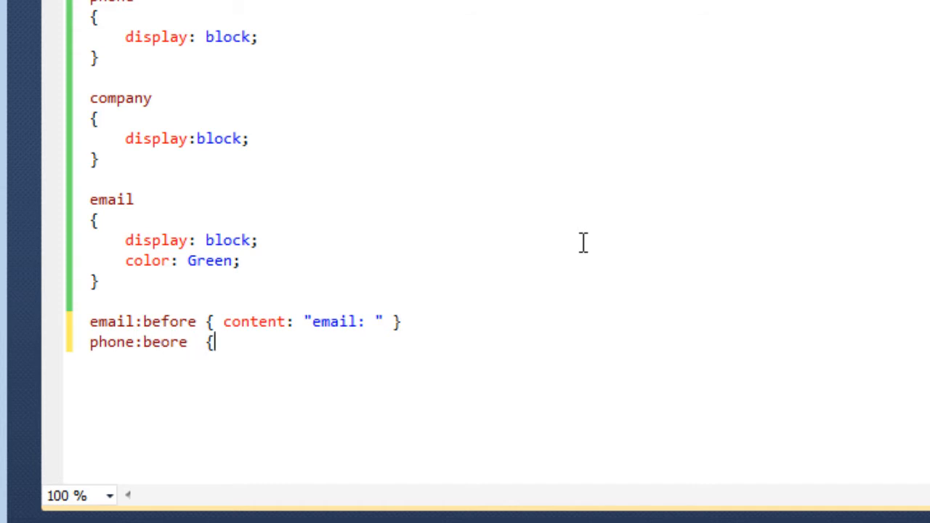
text(con)
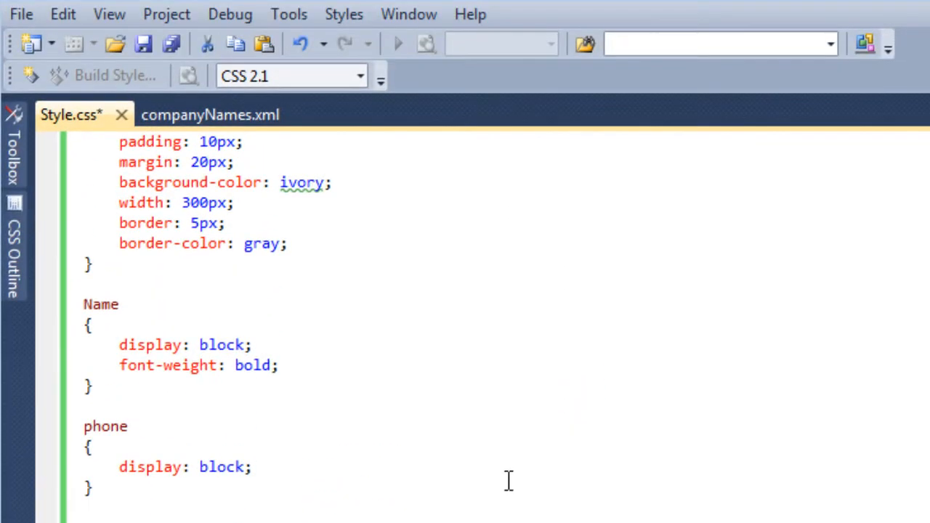
click(209, 114)
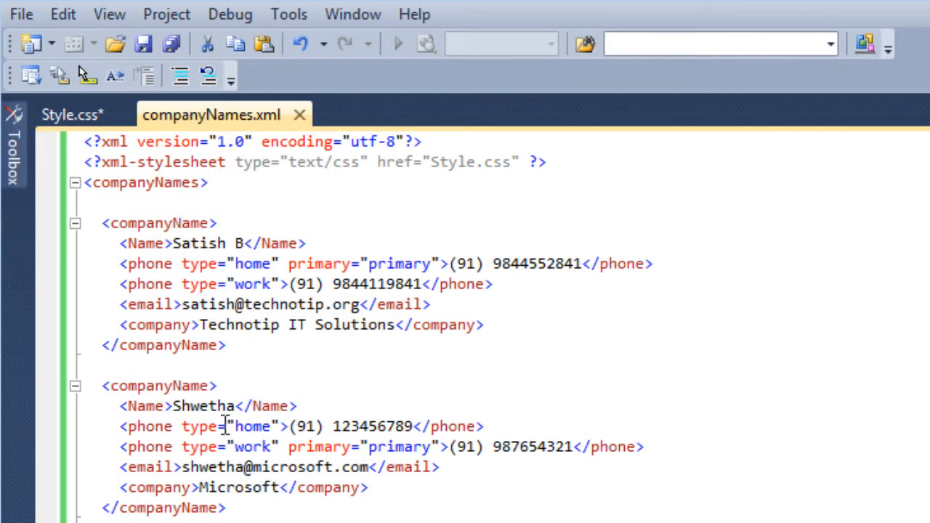
mouse_move(236, 446)
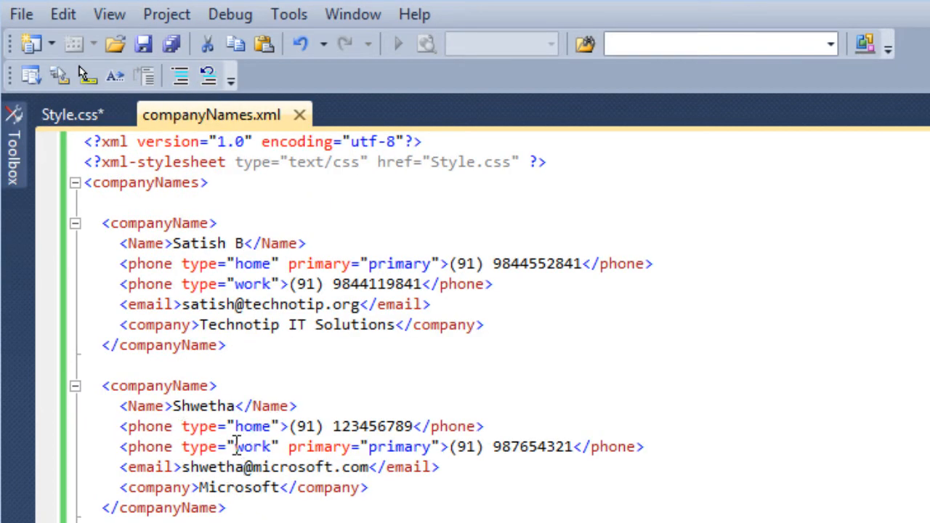
click(73, 113)
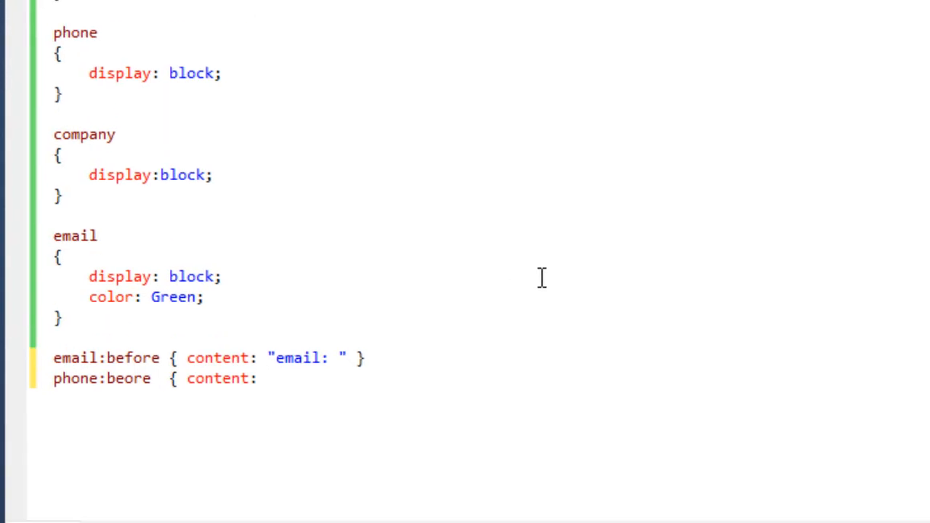
text(attr)
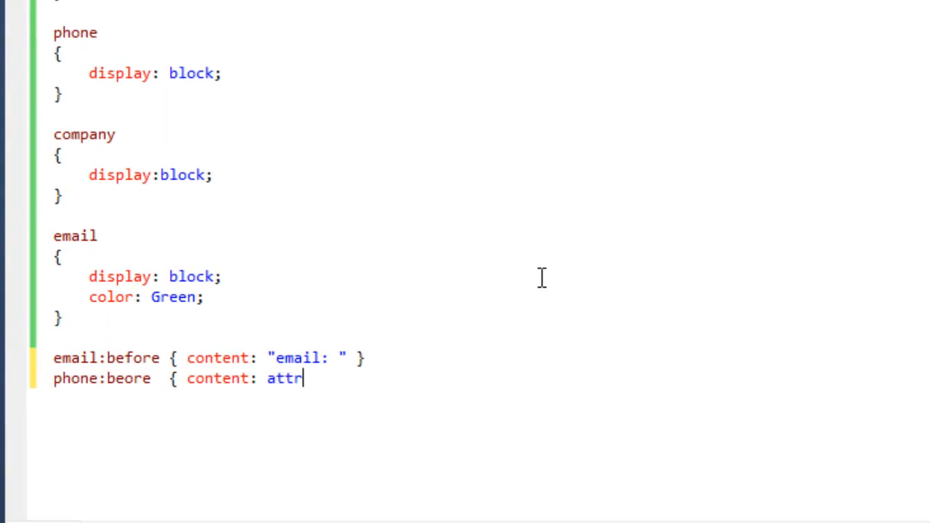
text((type))
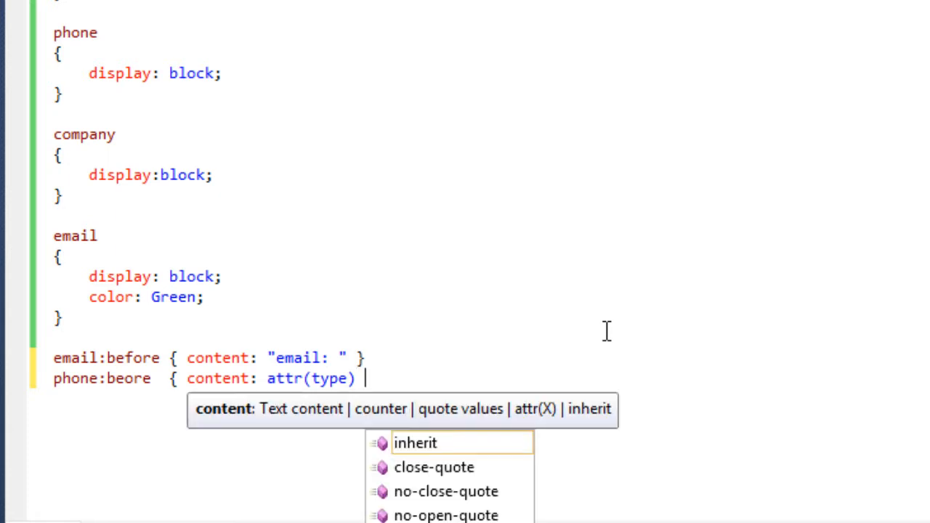
text(":)
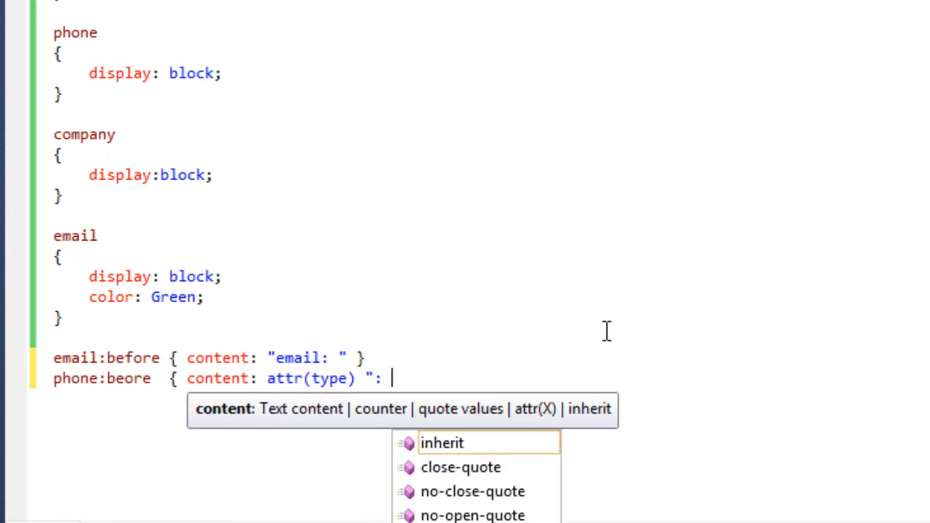
text(" })
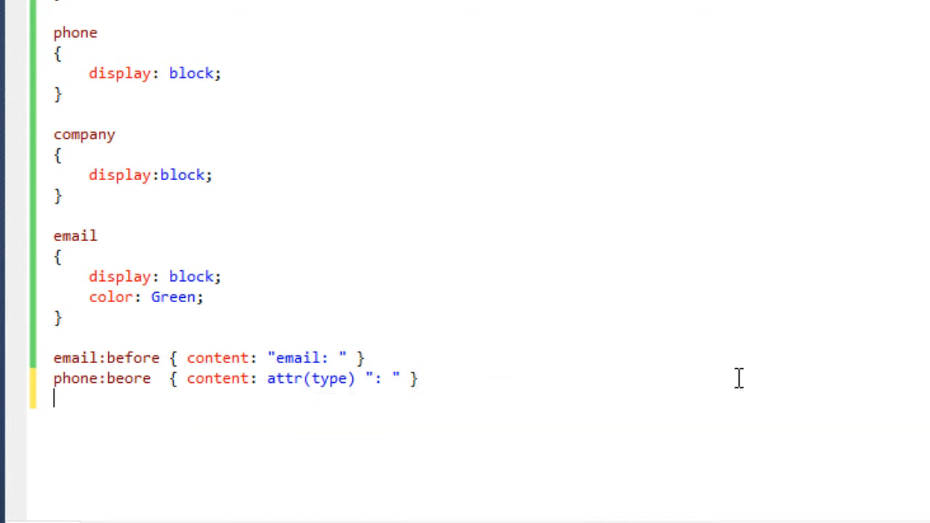
Add a phone[primary]:after rule with content "(" attr(primary) ")" after primary numbers
text(phone)
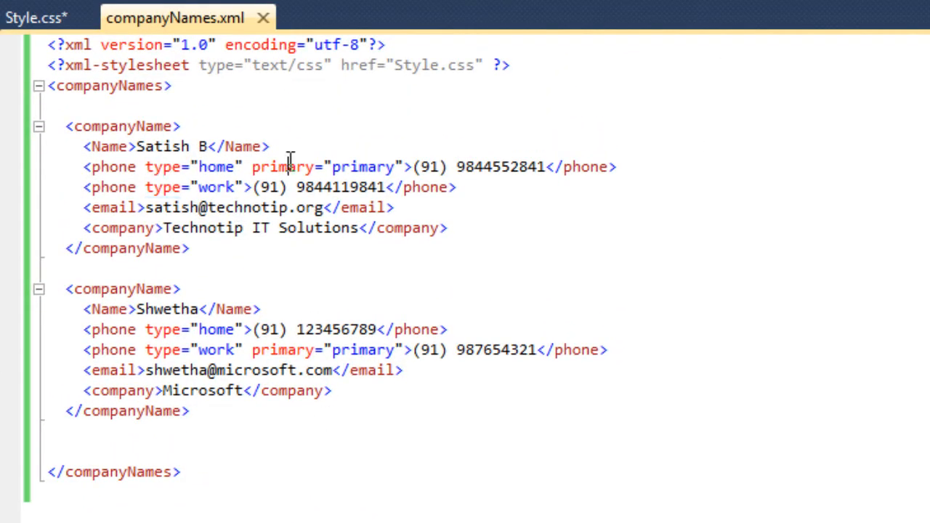
click(32, 18)
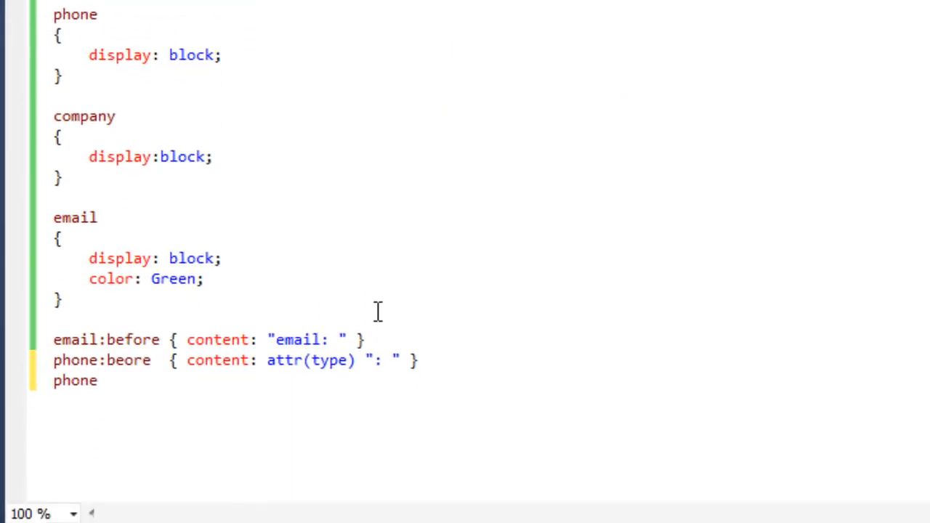
text([])
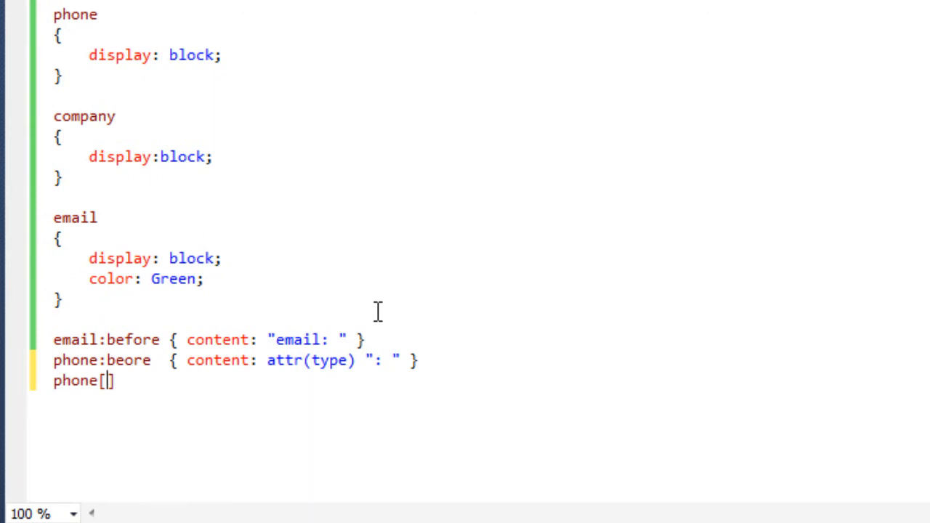
text(prim)
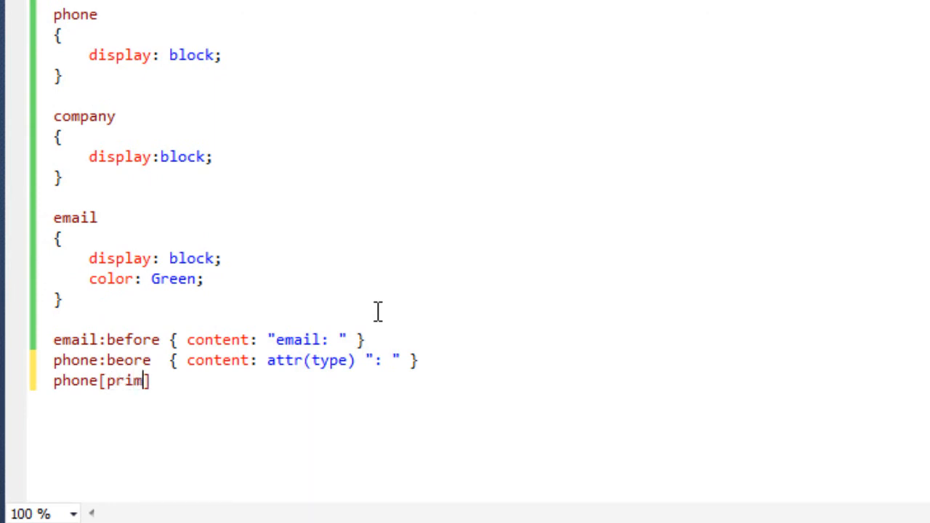
text(ary])
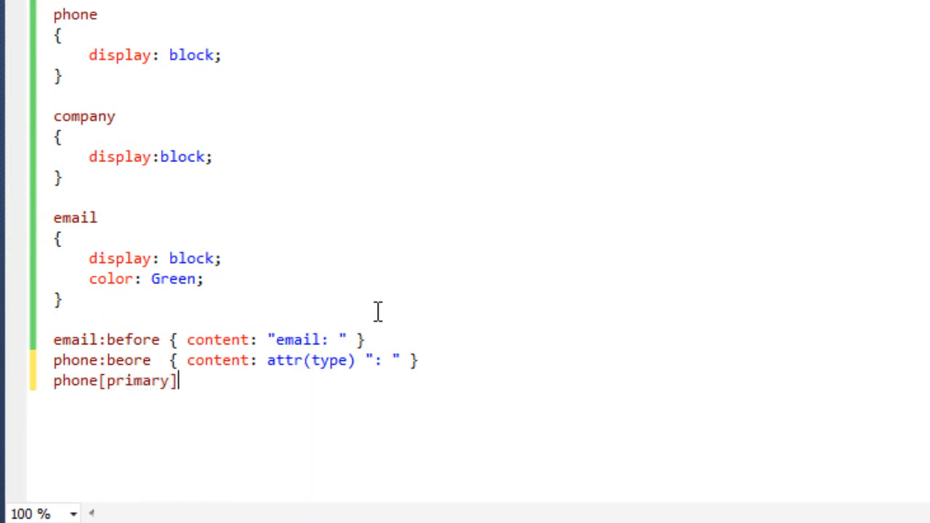
text(:af)
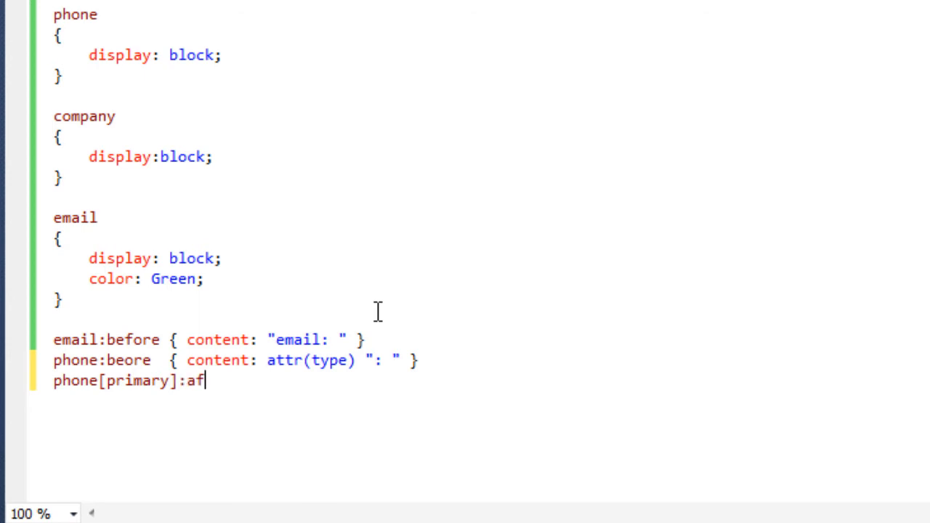
text(ter {)
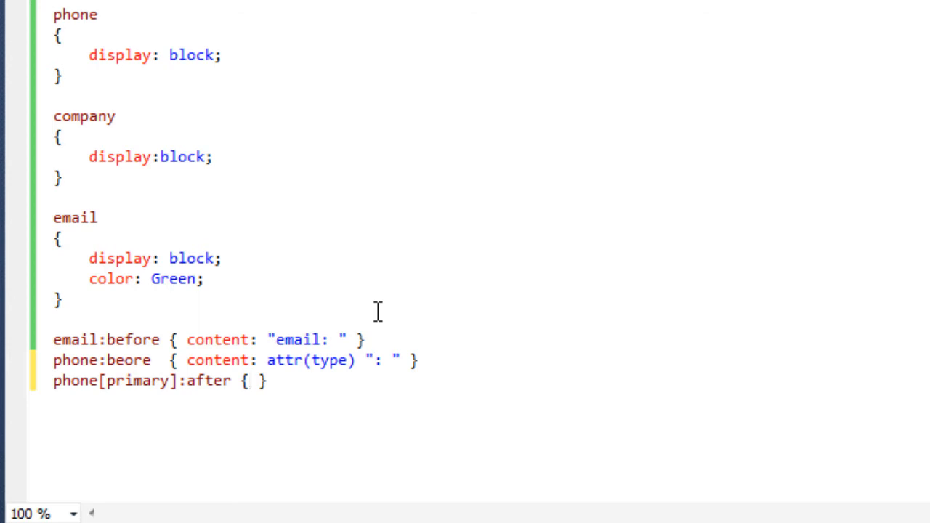
text(content:)
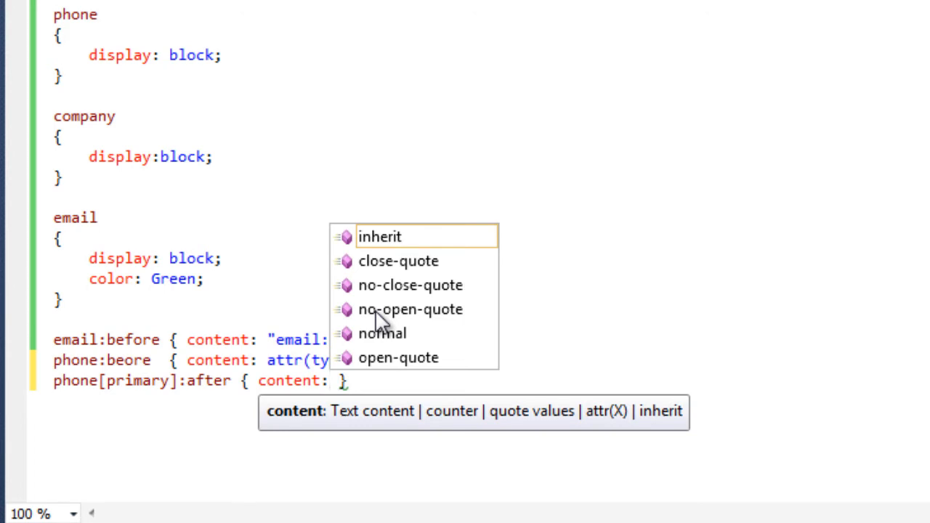
text("")
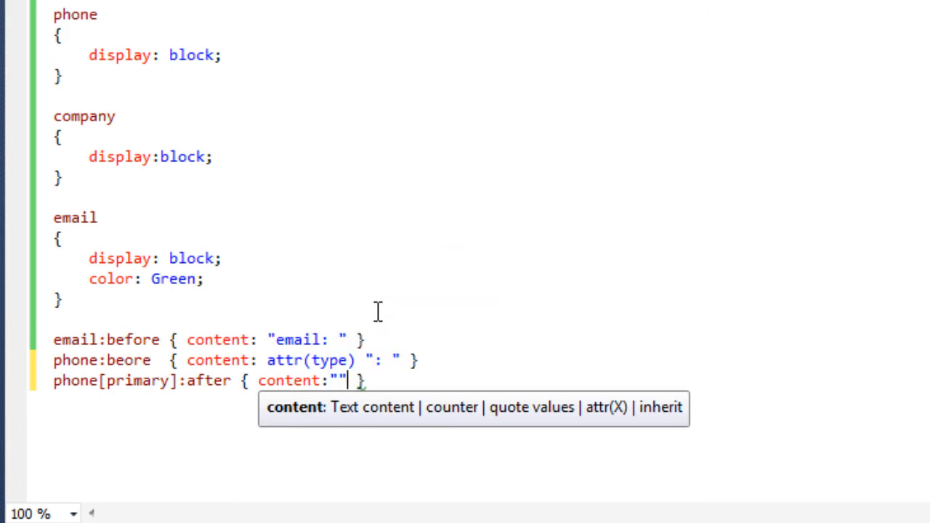
text(()
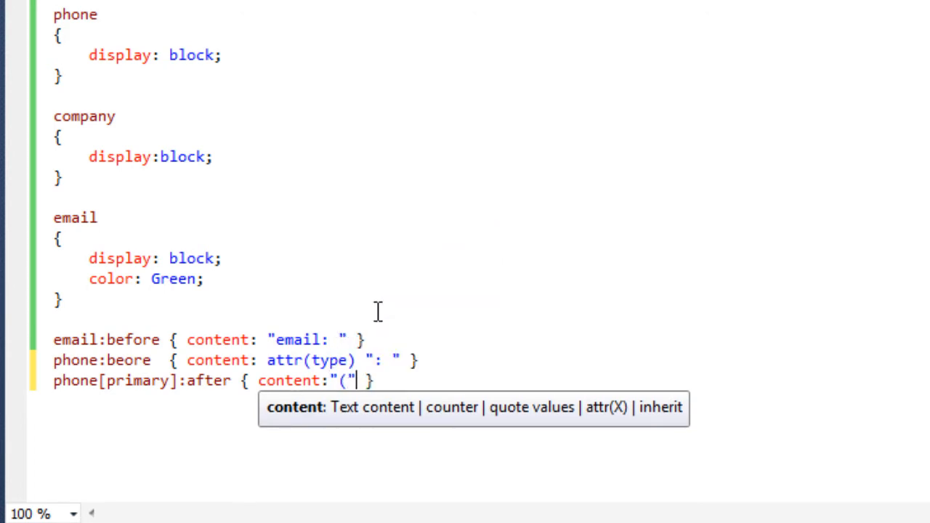
text(a)
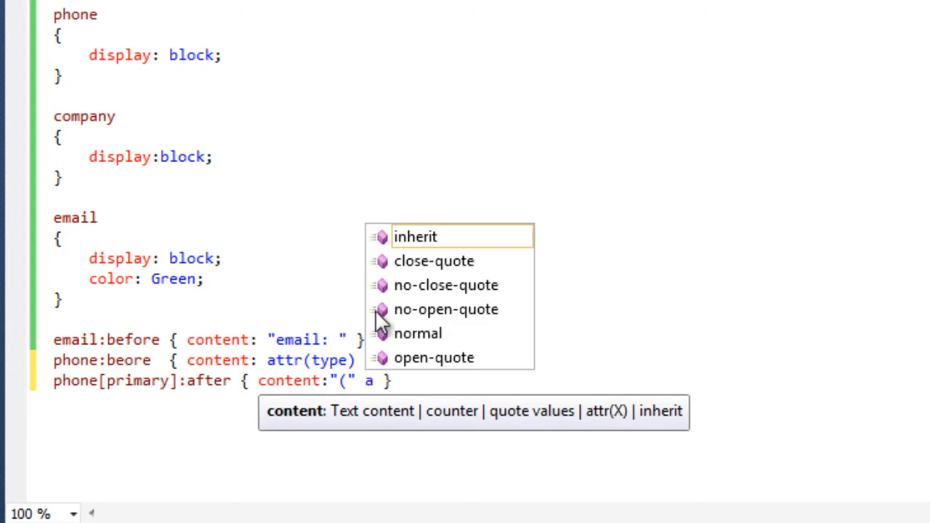
text(tt)
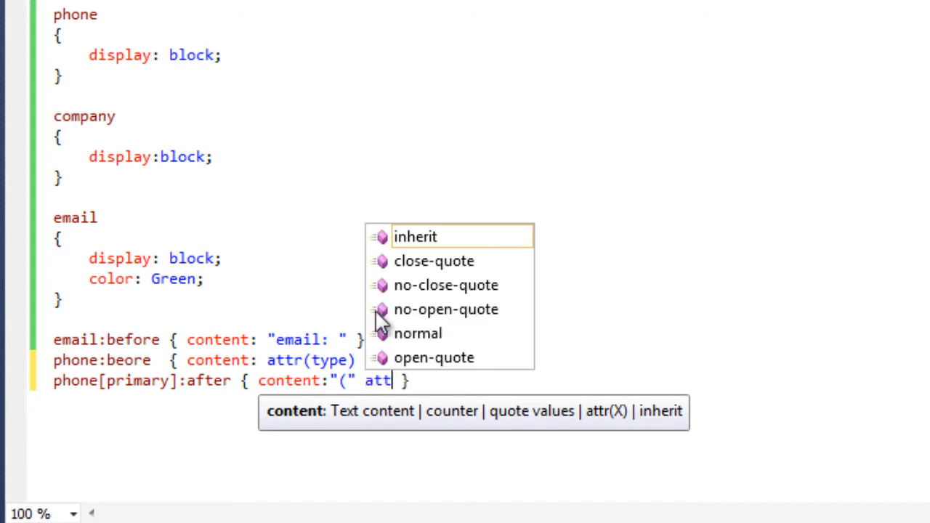
text(r()
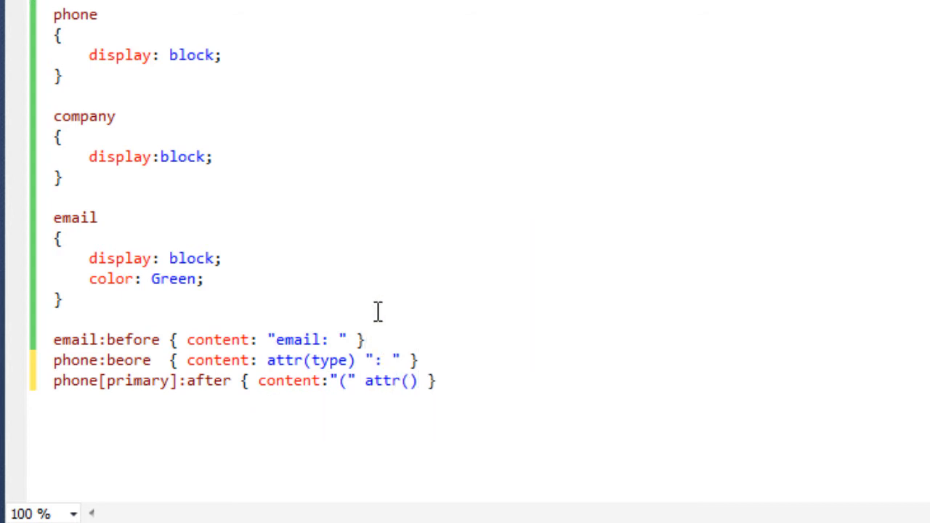
text(p)
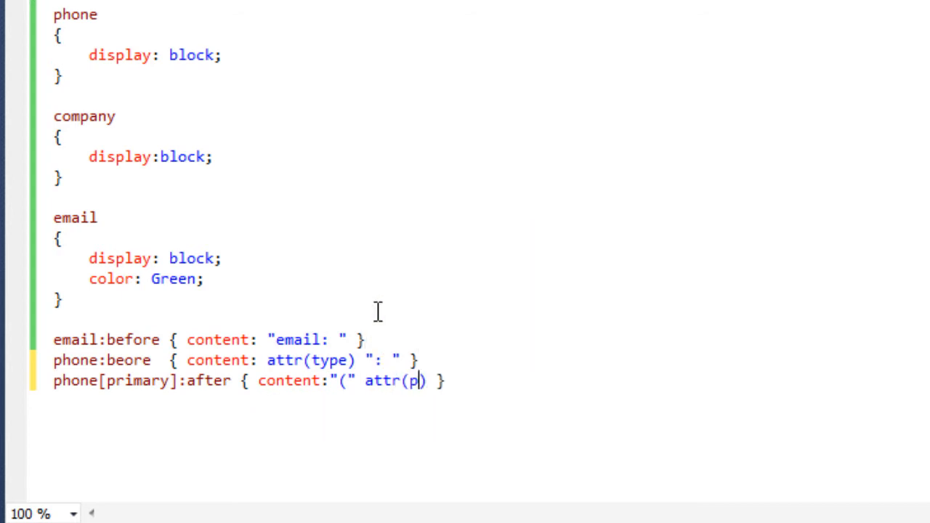
text(rimary)
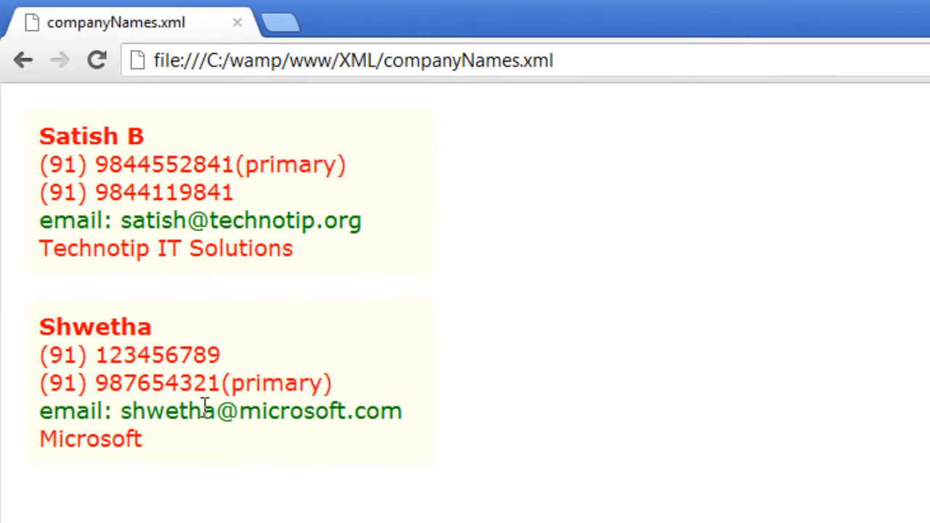
mouse_move(317, 389)
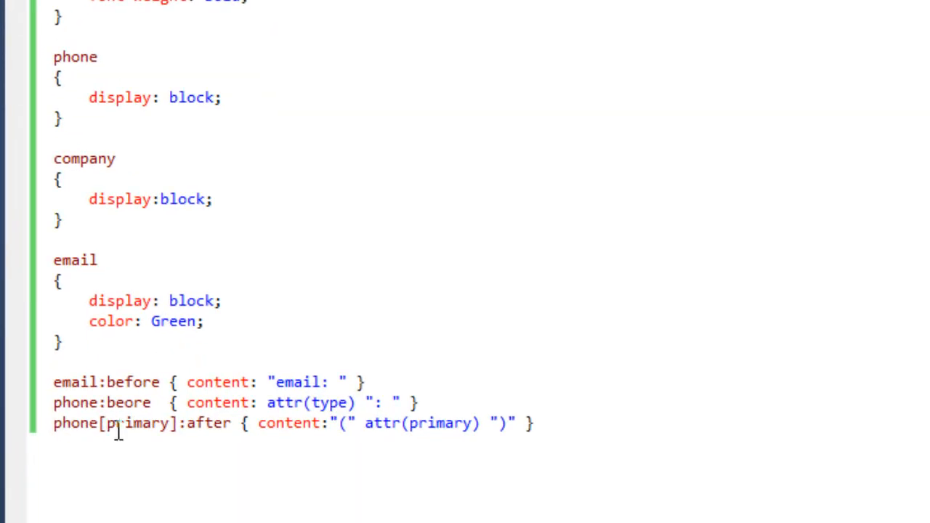
mouse_move(485, 345)
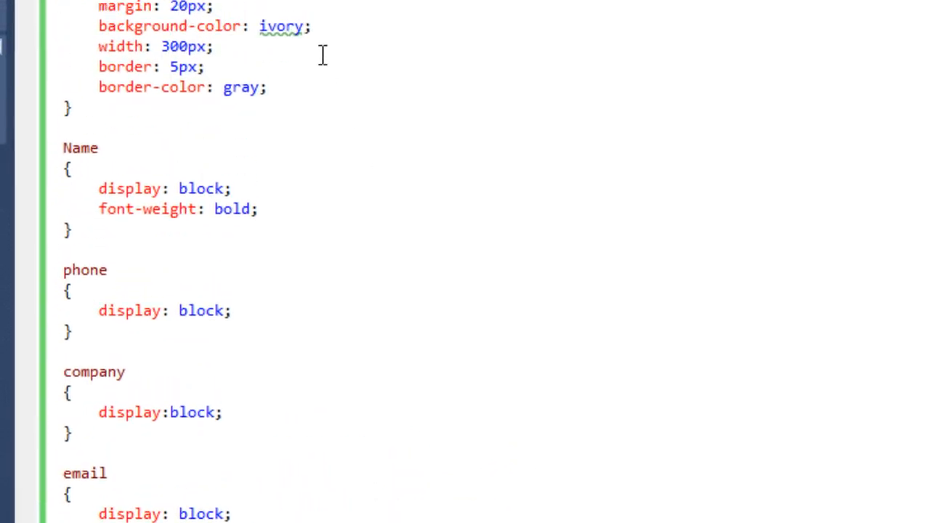
Review the XML data, then change the companyName width in Style.css to 400px
click(186, 11)
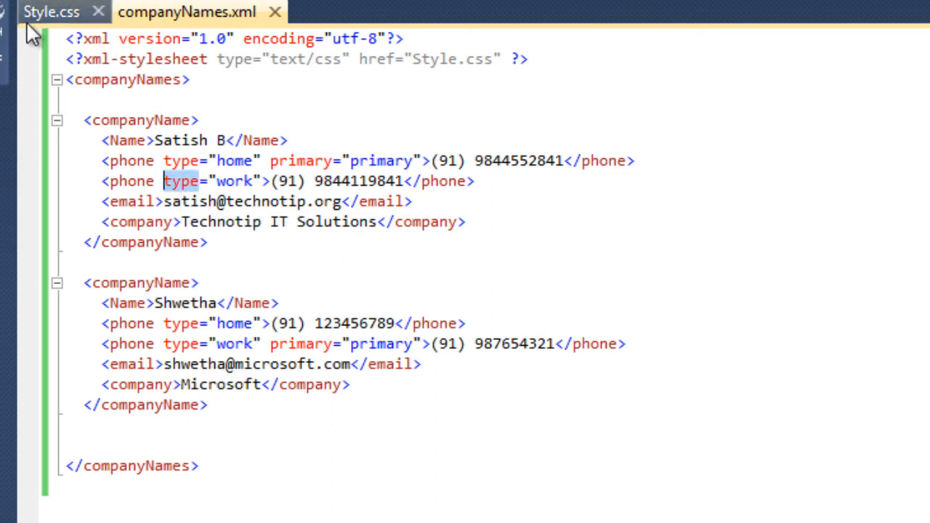
click(51, 11)
text(width: 400;)
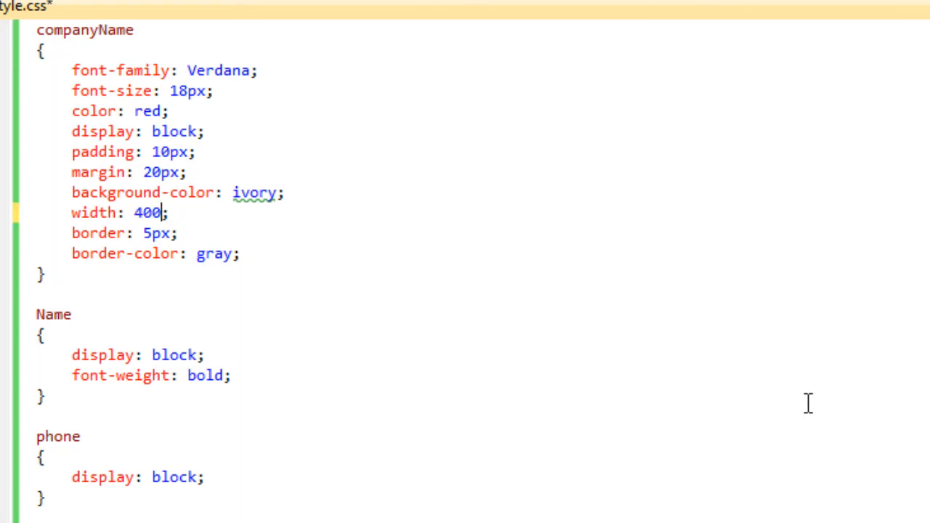
text(px)
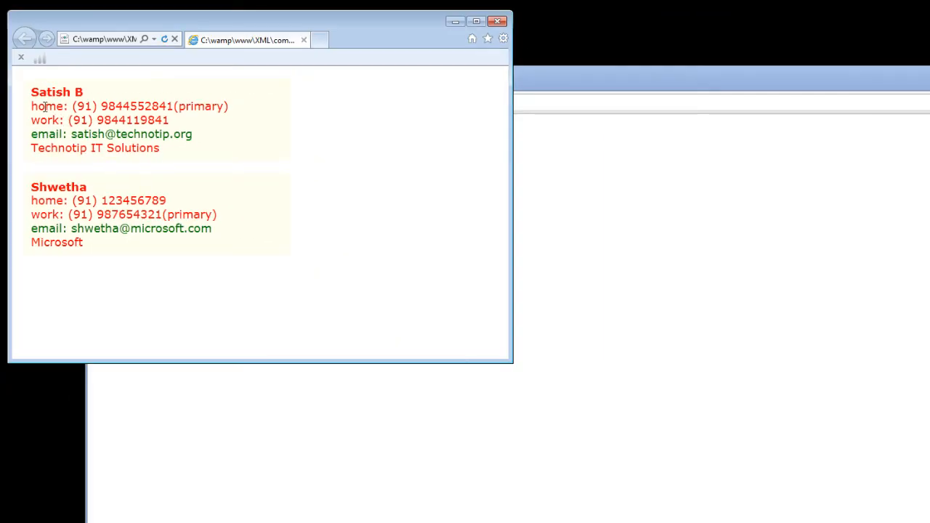
mouse_move(427, 45)
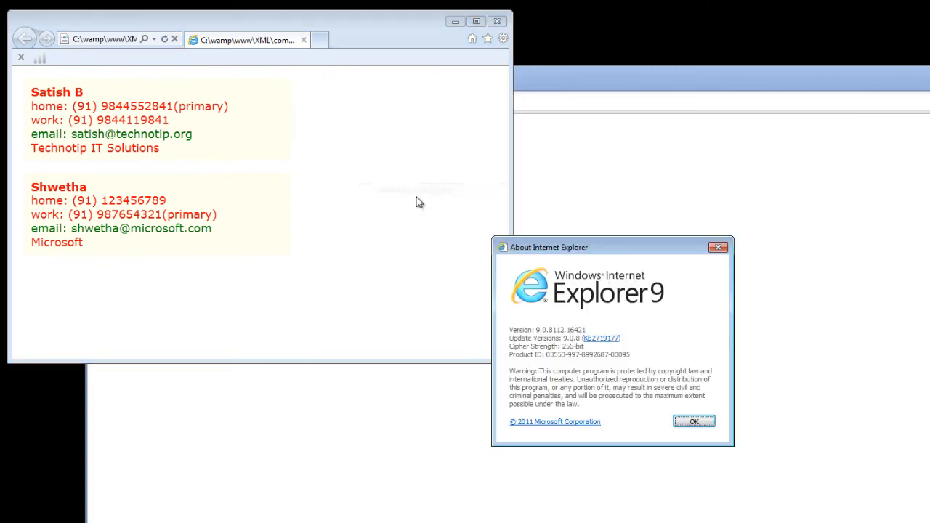
drag(549, 247, 263, 105)
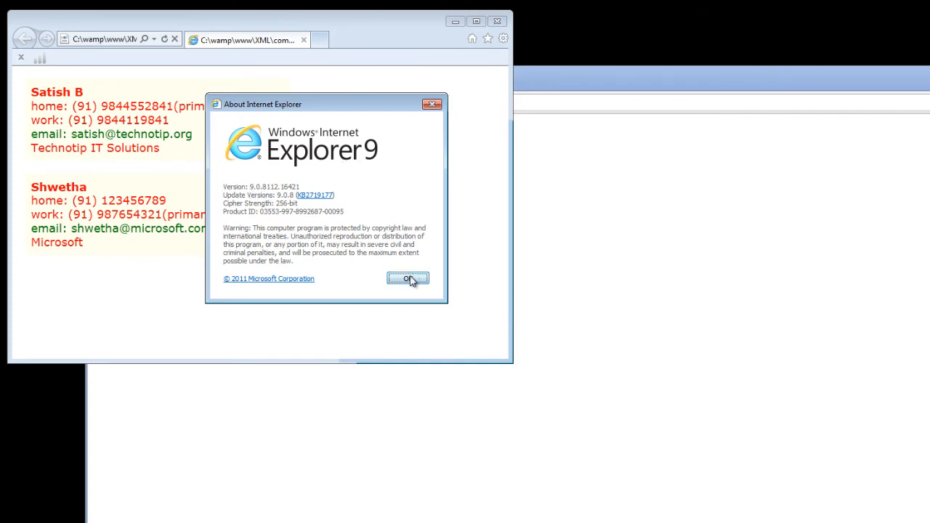
click(406, 278)
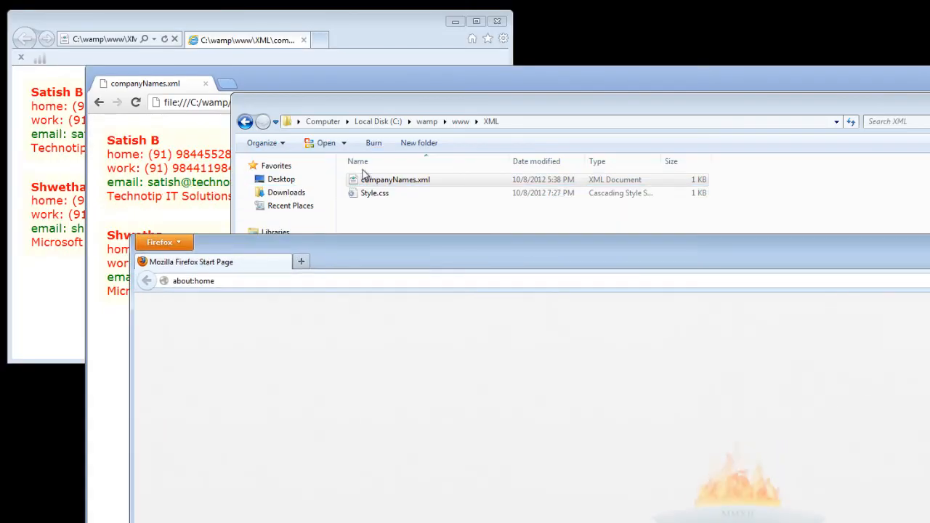
Open companyNames.xml in Firefox 14.0.1, dismiss the About box and view the styled cards
double_click(395, 180)
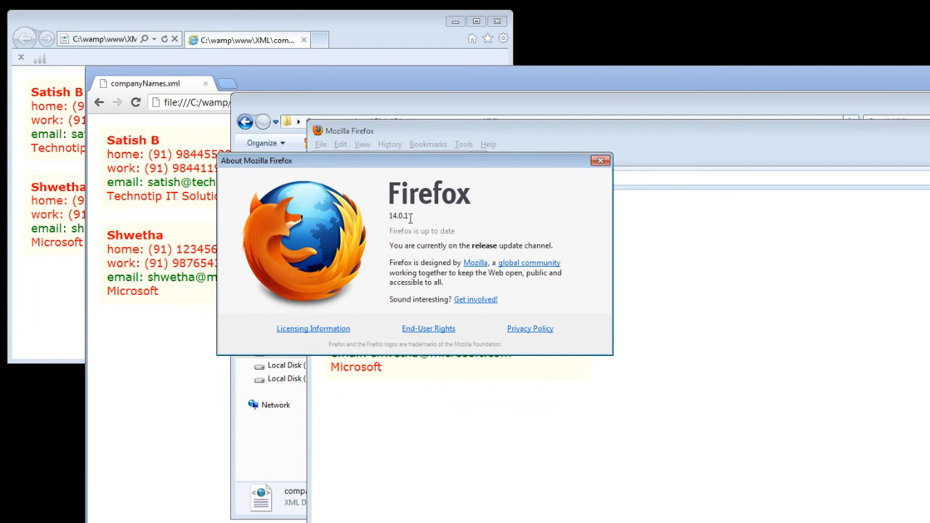
click(602, 160)
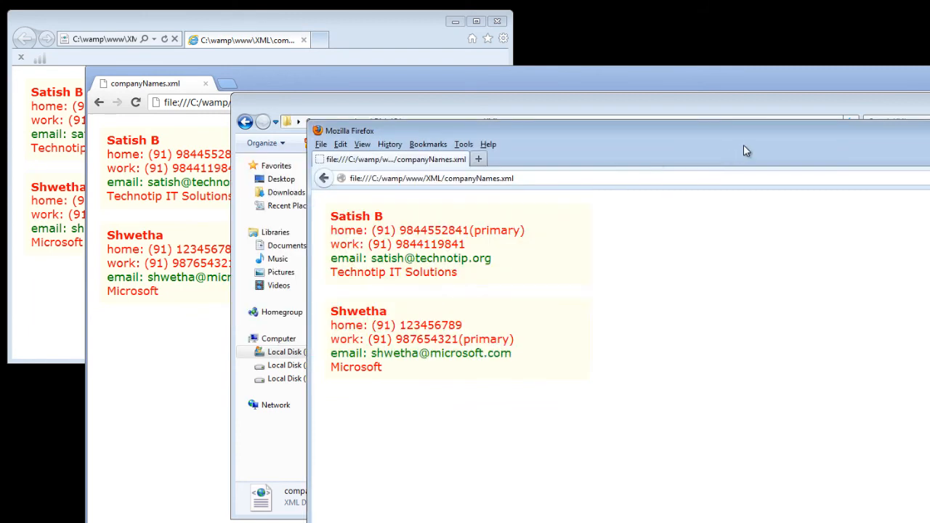
mouse_move(536, 382)
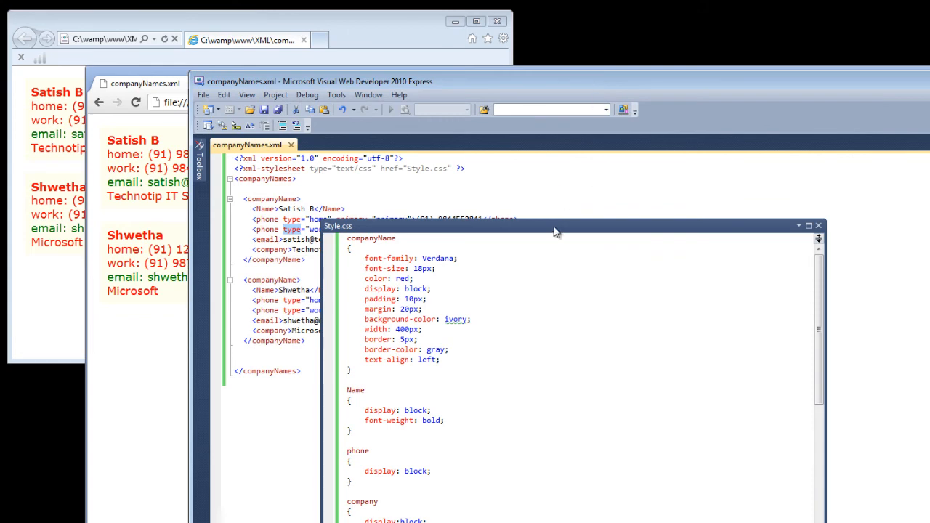
mouse_move(366, 229)
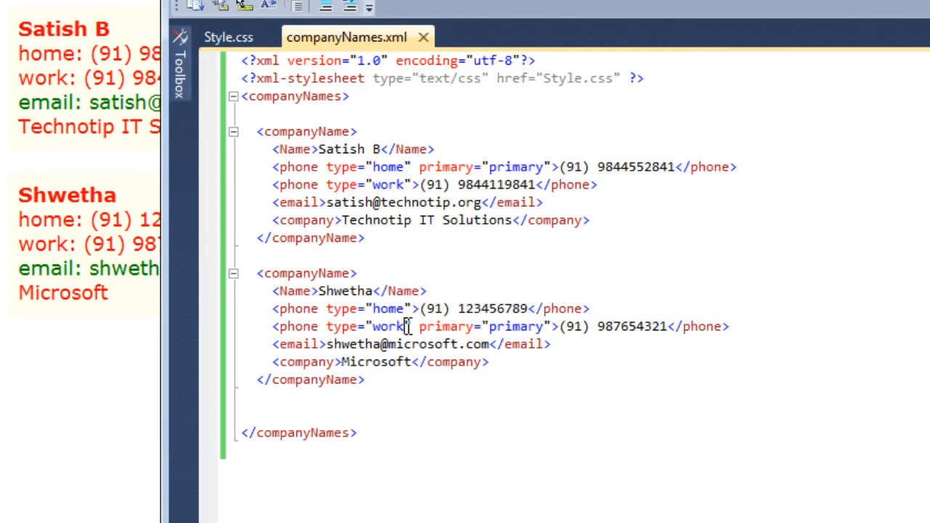
Review the phone[primary]:after selector, then change both primary attributes in companyNames.xml to "call me"
click(226, 38)
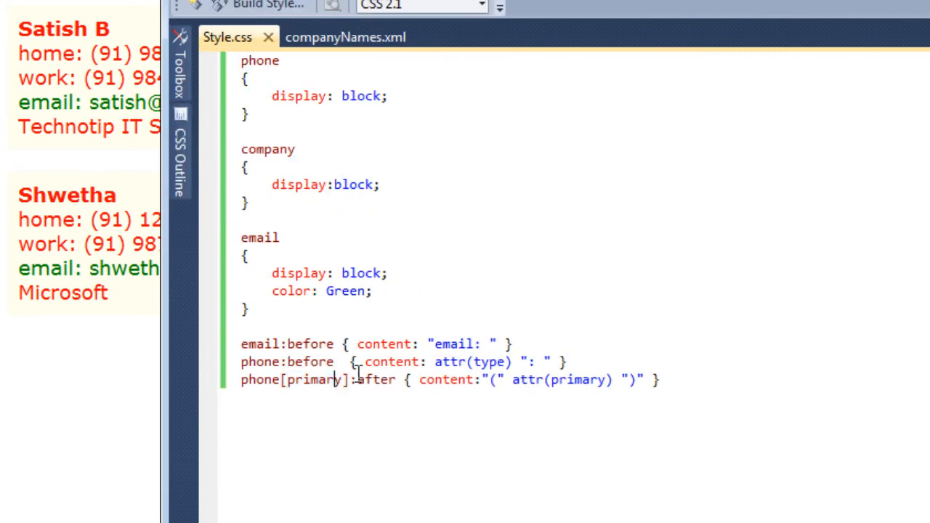
double_click(298, 379)
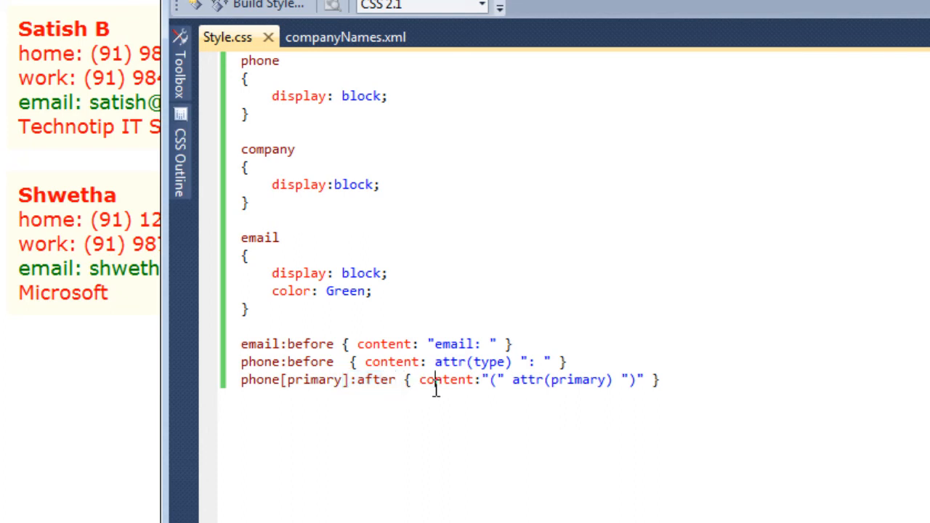
mouse_move(494, 379)
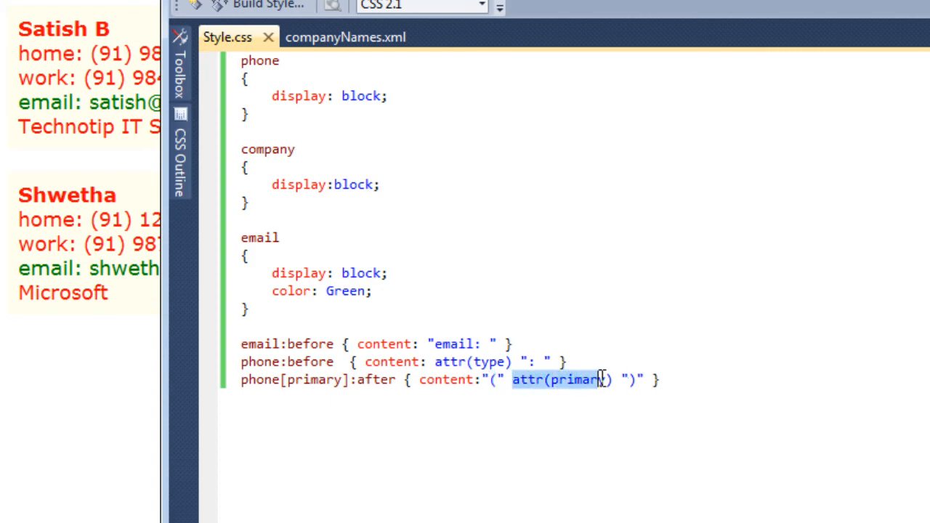
click(344, 37)
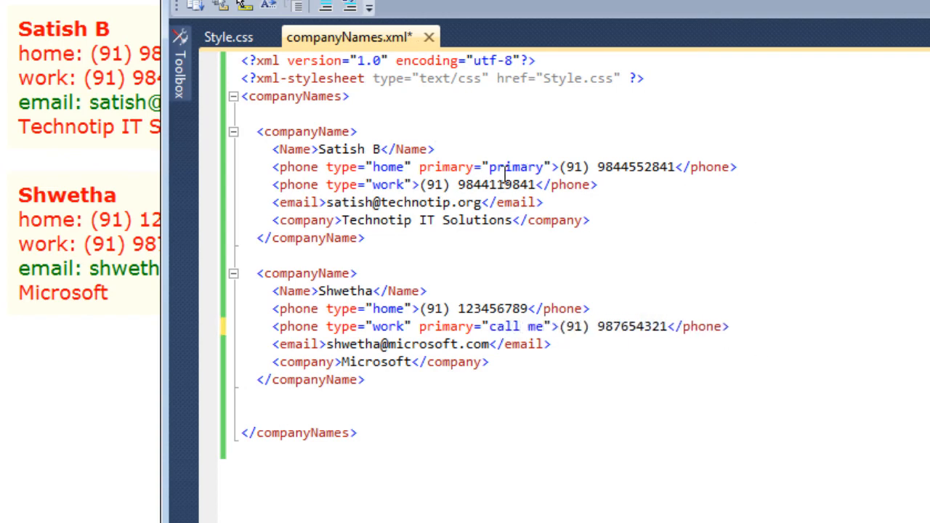
text(call m)
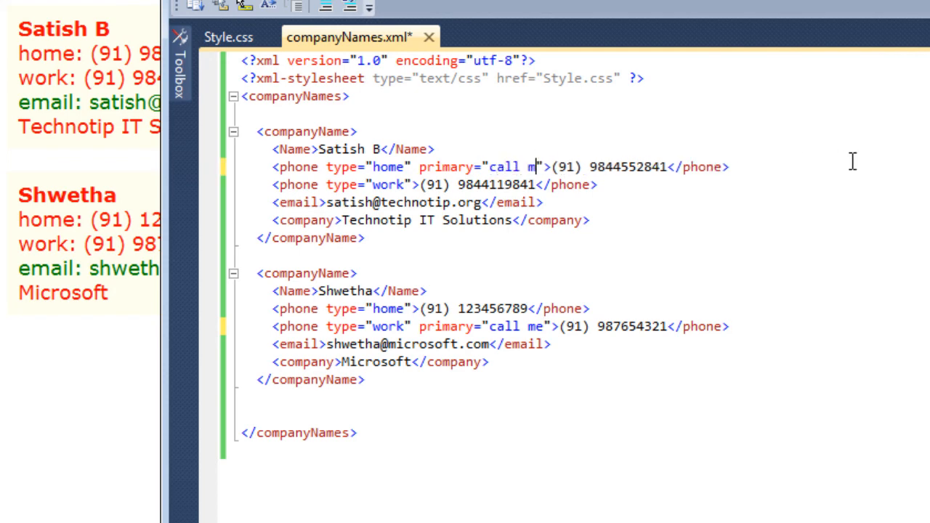
text(e)
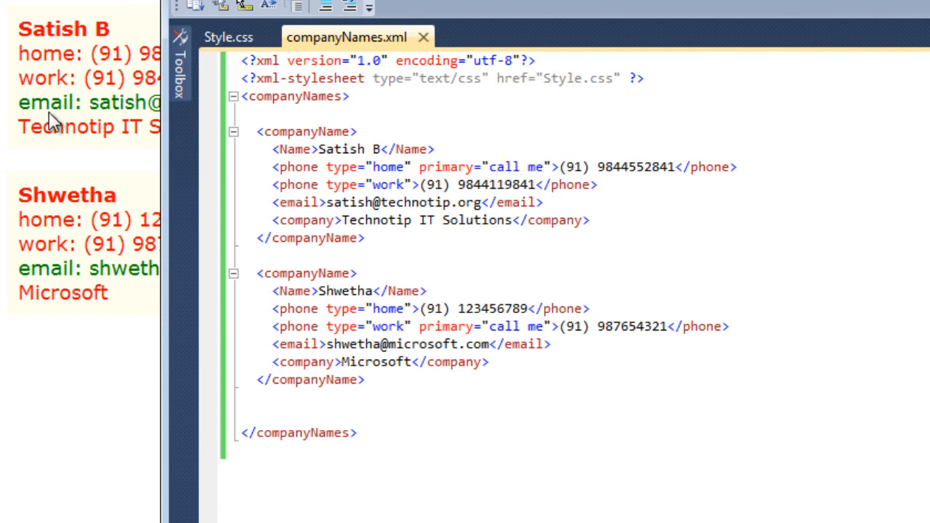